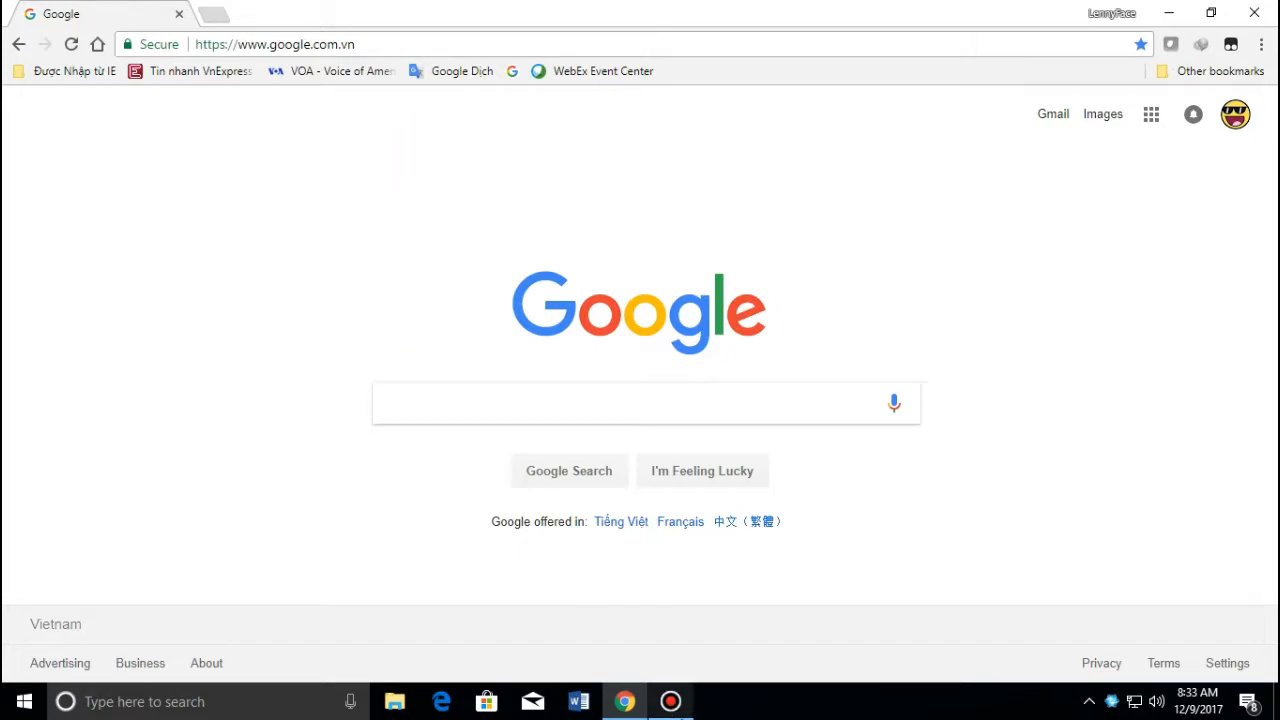
Step: Go to panzoid.com and open a free 3D 'NAME' intro template in Clipmaker
text(panzoid.com)
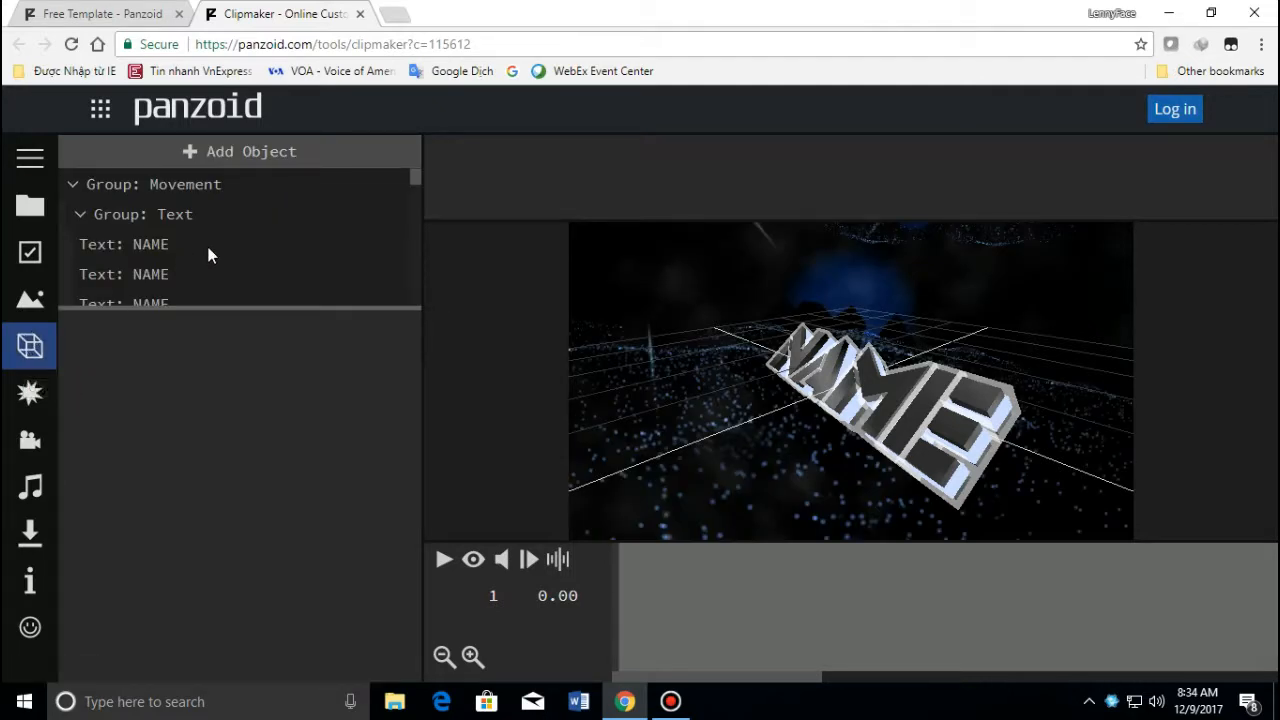
Step: Select the first 'Text: NAME' object under Group: Text to show its 3D text properties
click(123, 244)
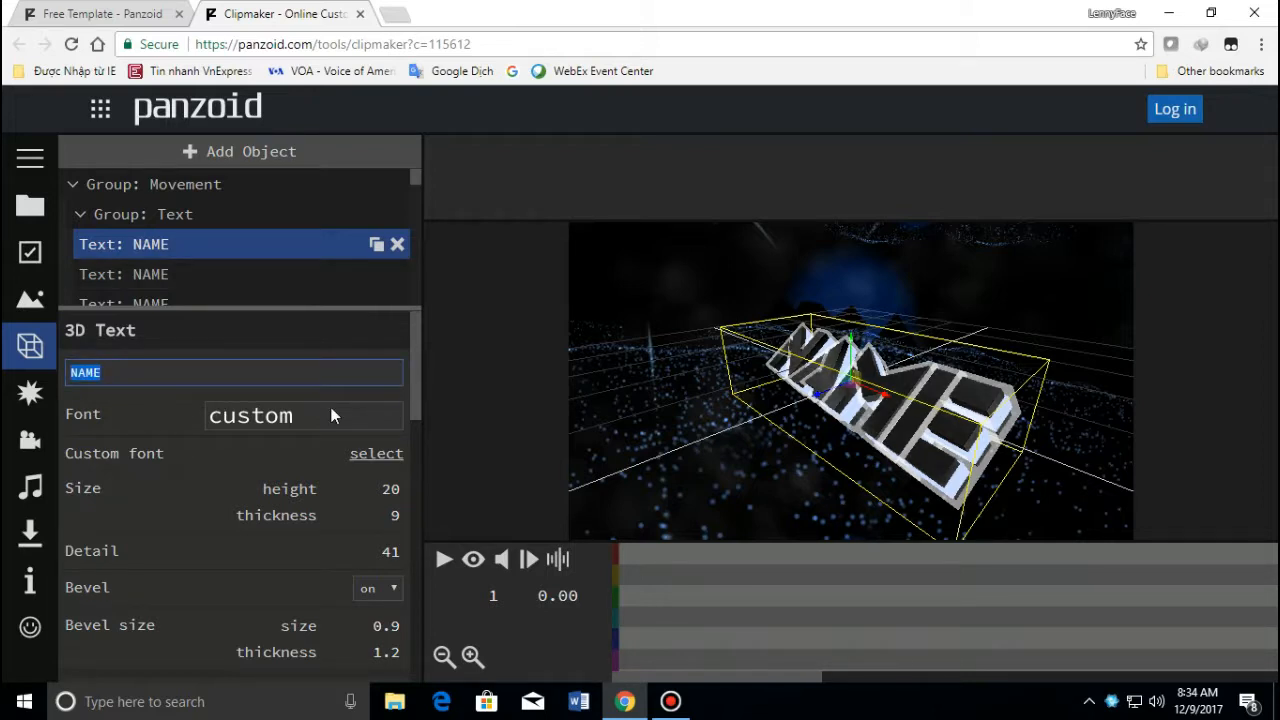
Step: Change the text to 'Awesome', reduce thickness and bevel size, and start the video render
text(Awesome)
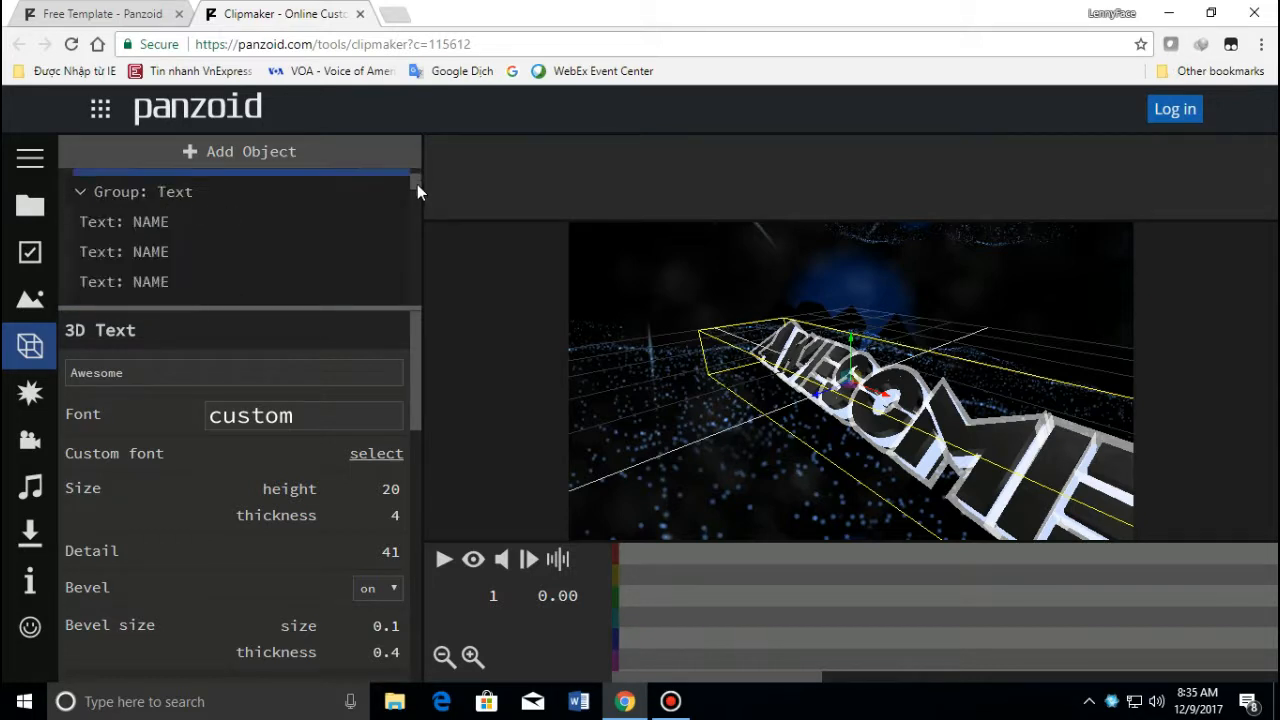
click(137, 281)
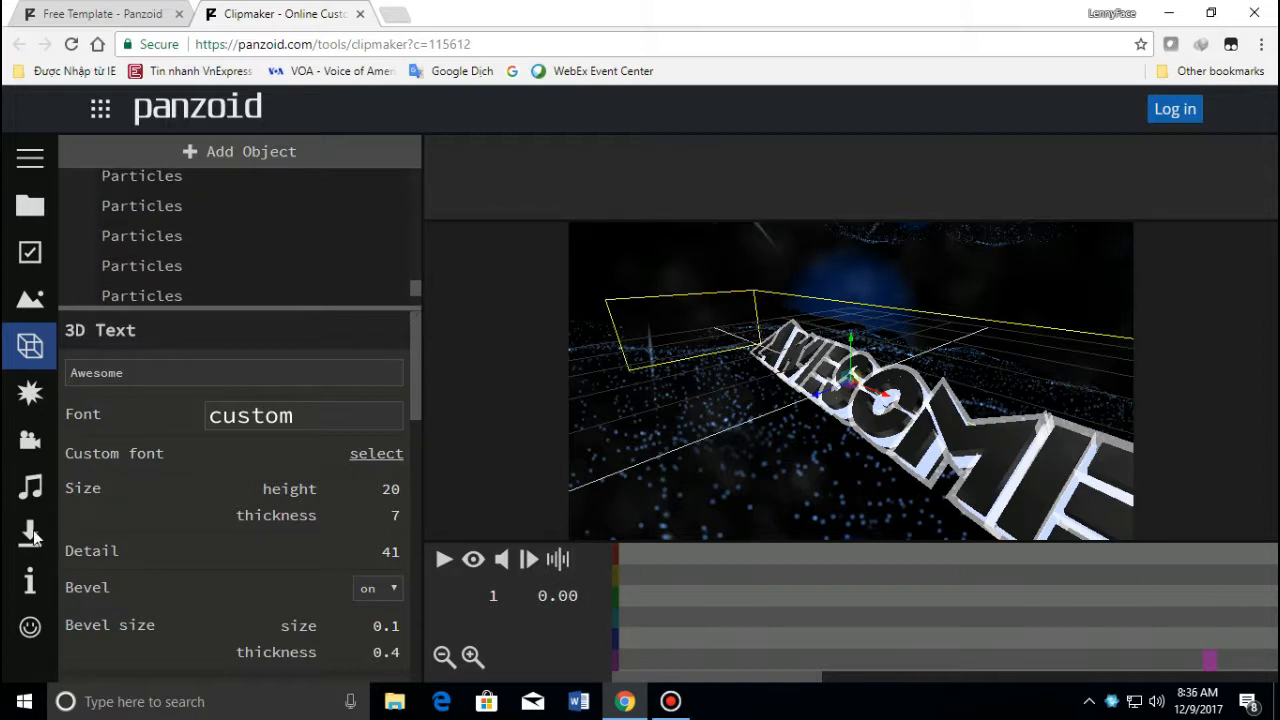
click(30, 533)
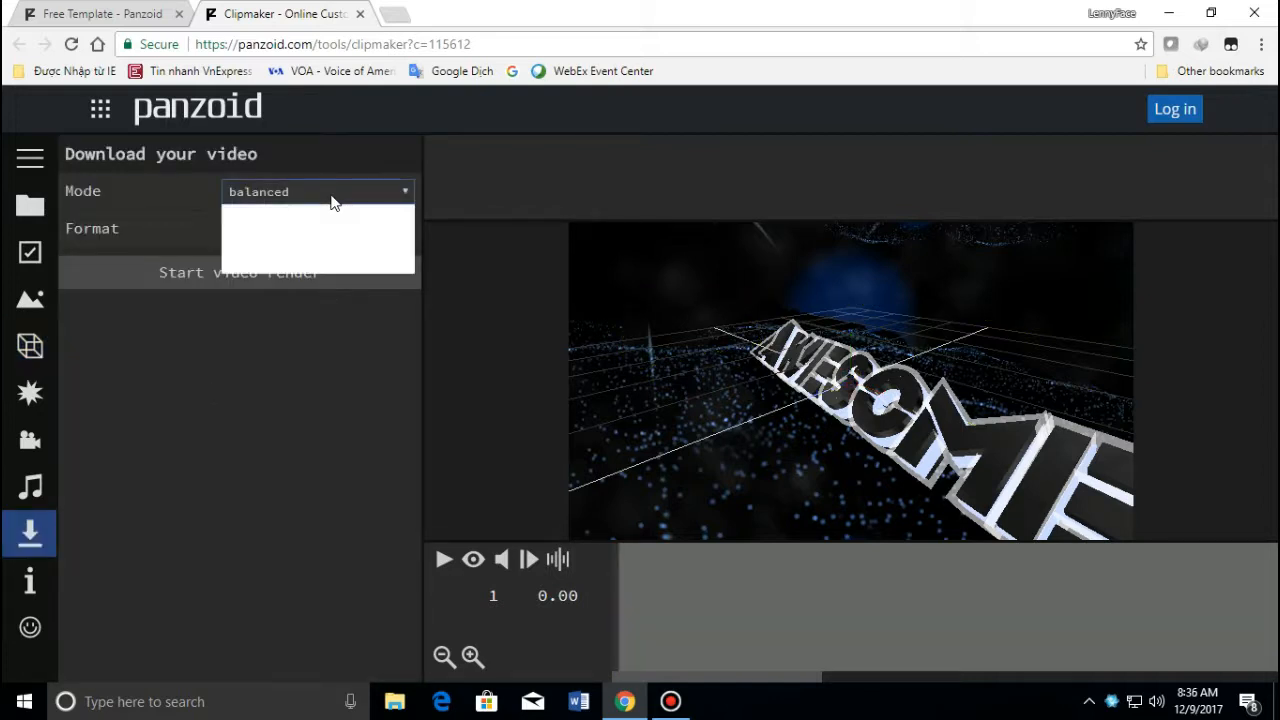
click(238, 272)
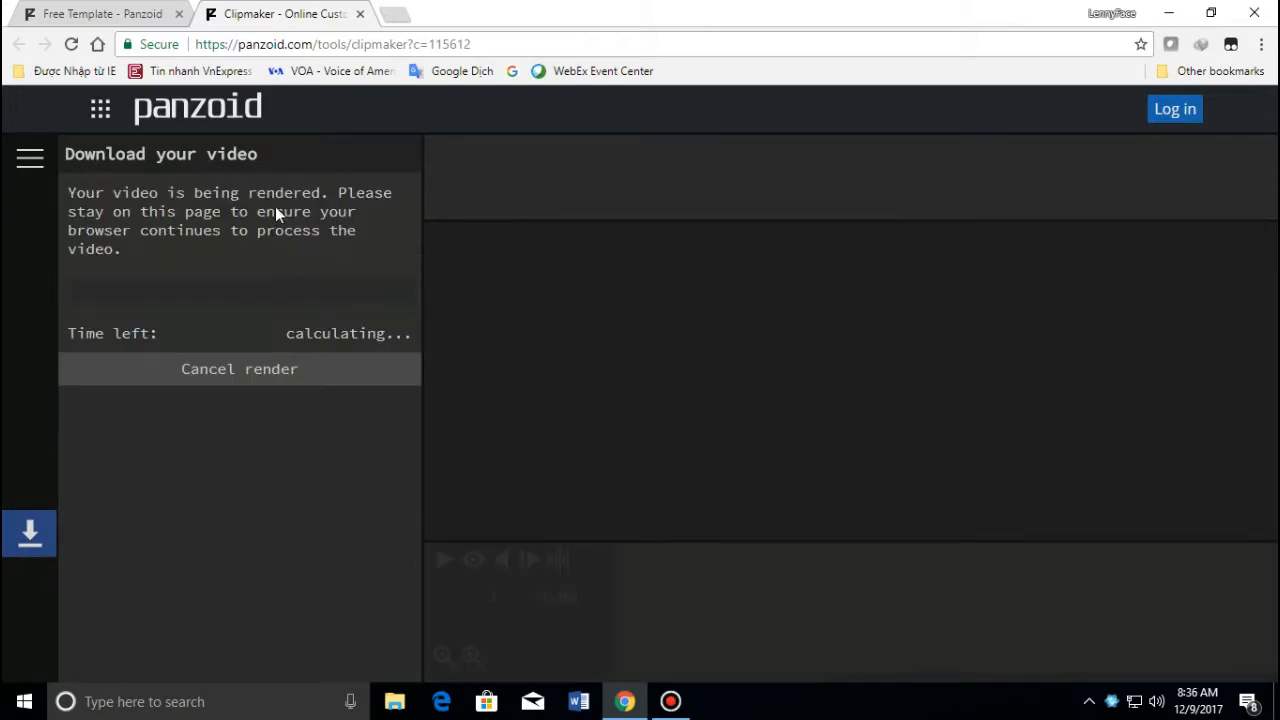